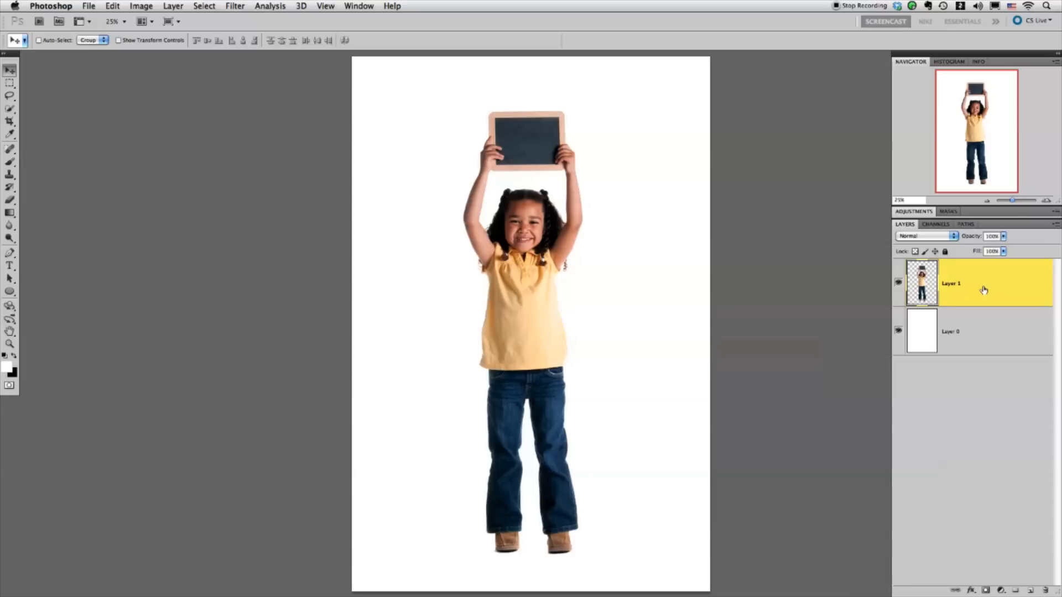
pyautogui.moveTo(930, 279)
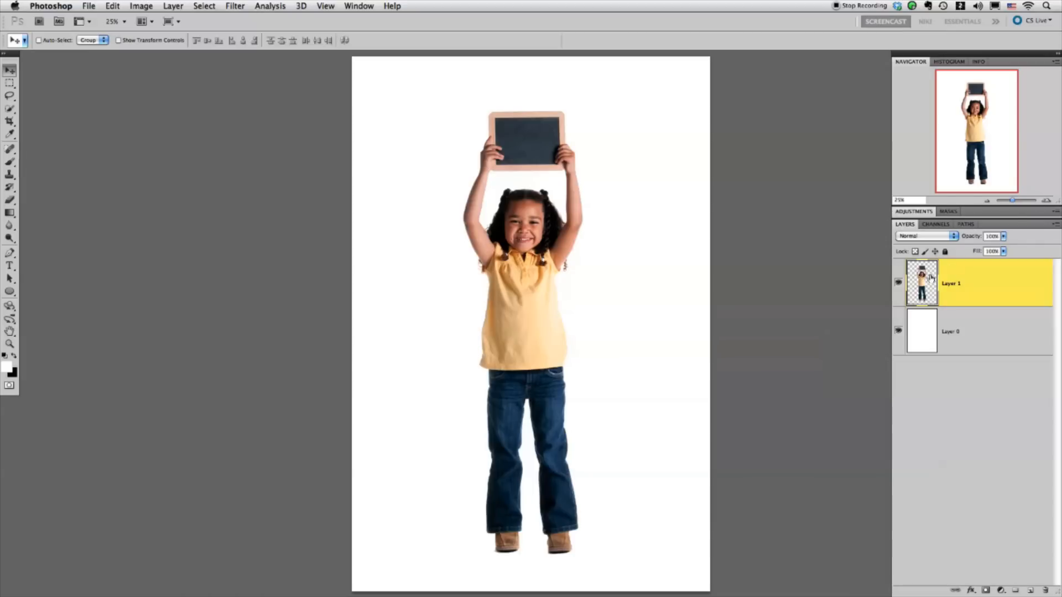
# Briefly hide and re-show the white background to check the girl's cutout
pyautogui.click(898, 283)
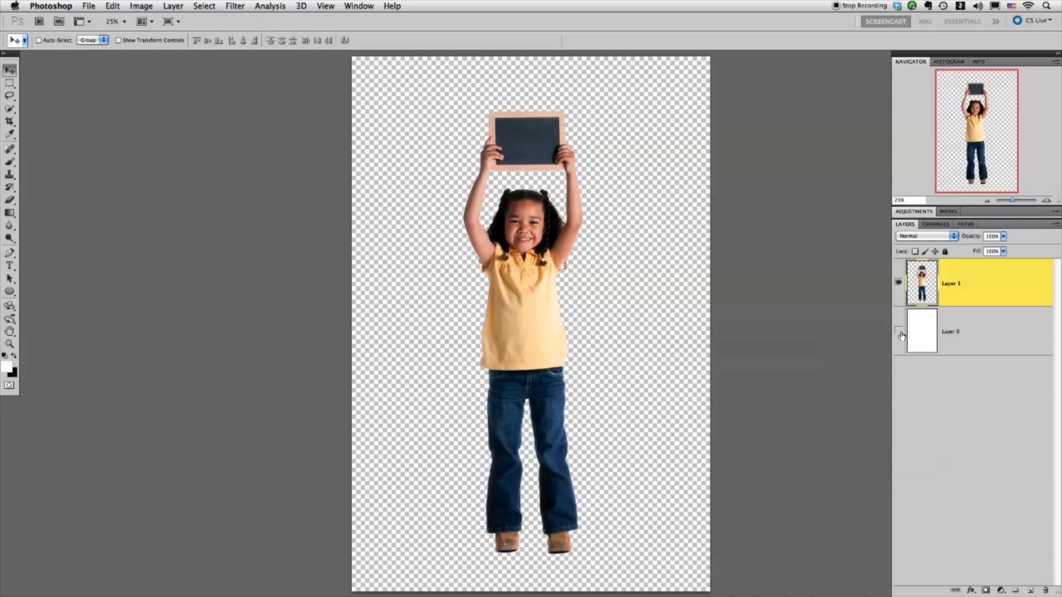
pyautogui.click(899, 331)
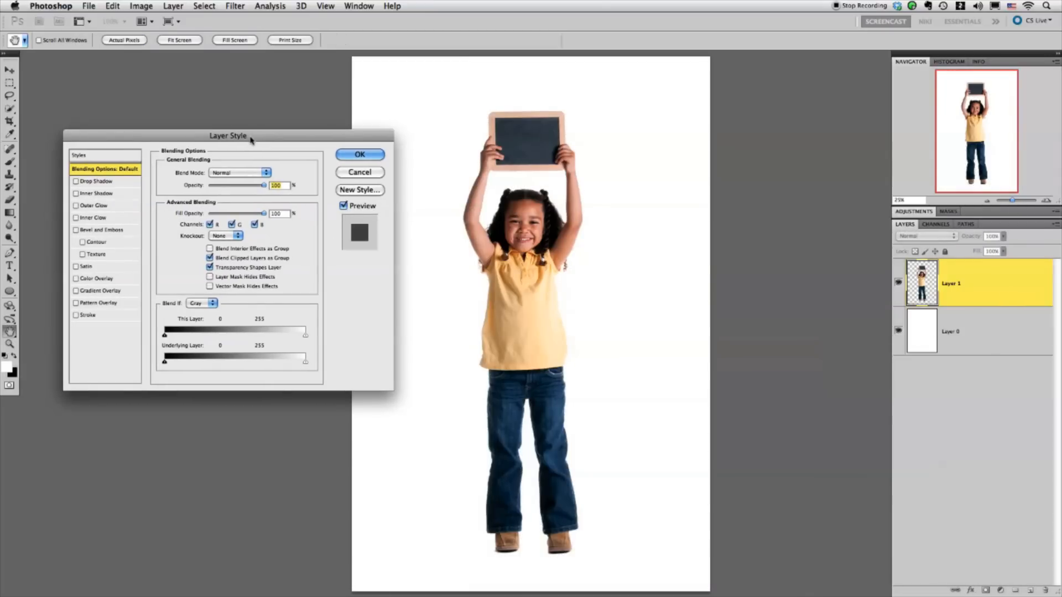
# Apply a Drop Shadow at 100% opacity with its size blurred to about 48 px
pyautogui.click(96, 181)
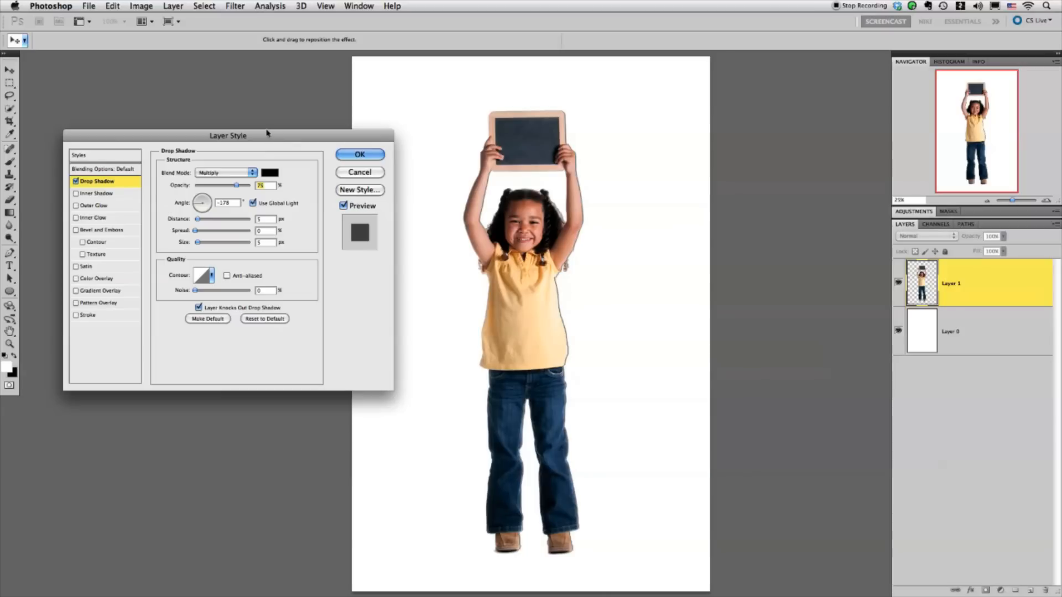
pyautogui.moveTo(548, 259)
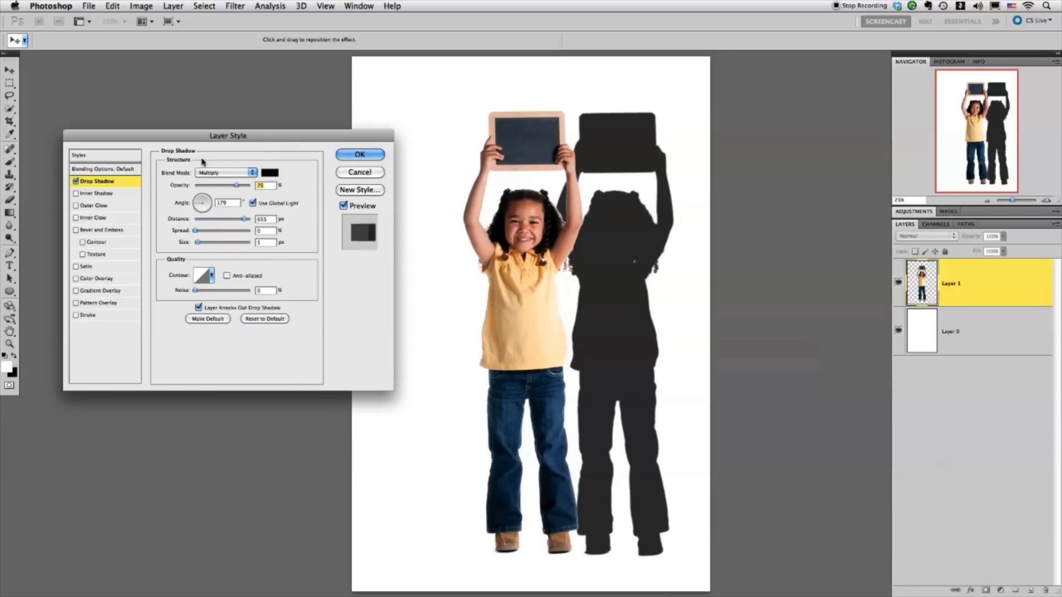
pyautogui.moveTo(236, 184); pyautogui.dragTo(254, 185)
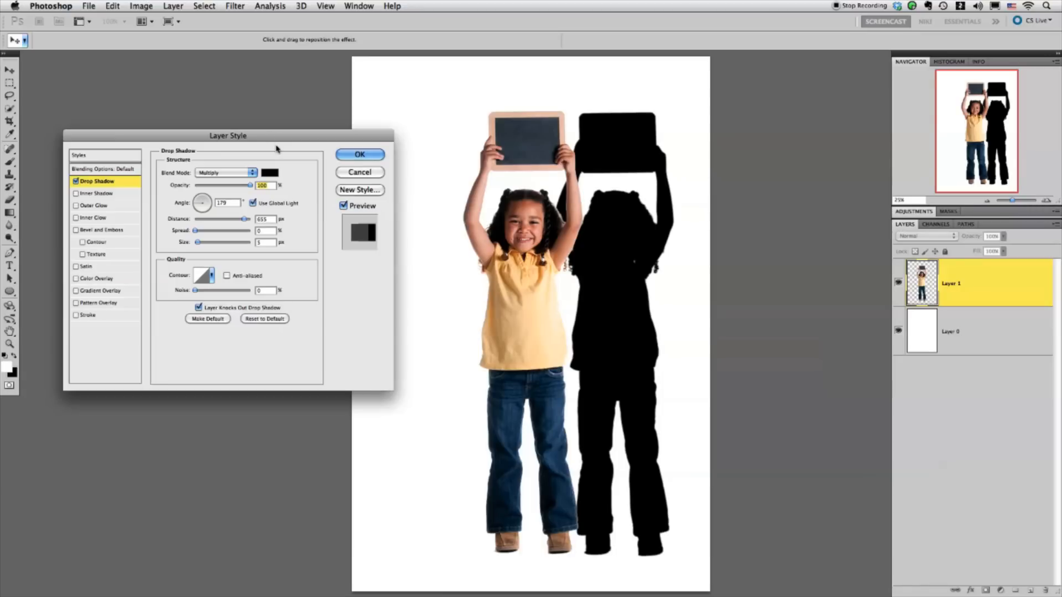
pyautogui.moveTo(197, 246)
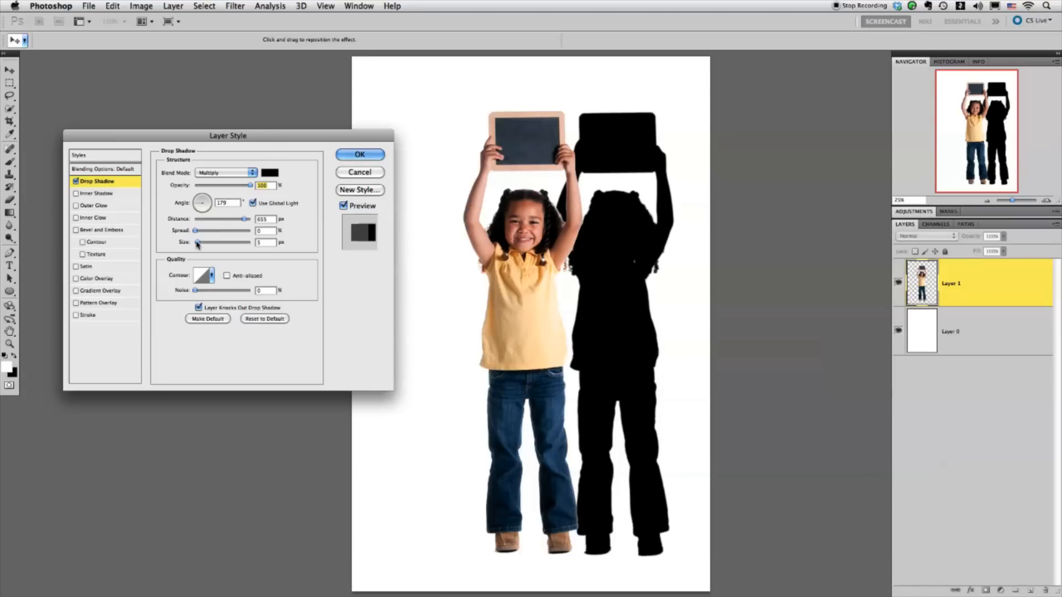
pyautogui.moveTo(197, 243); pyautogui.dragTo(205, 243)
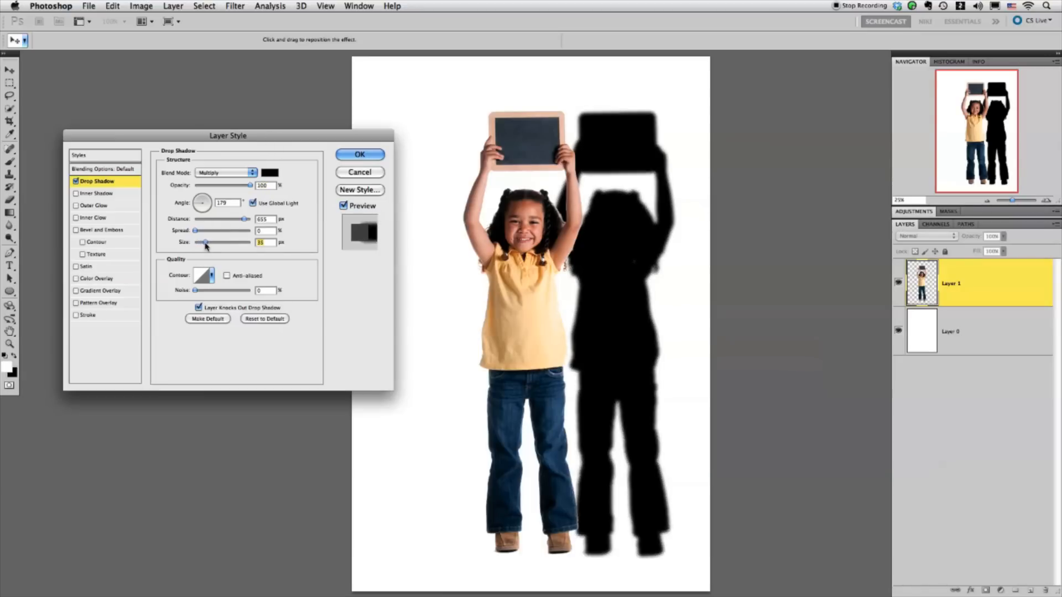
pyautogui.moveTo(205, 242); pyautogui.dragTo(209, 243)
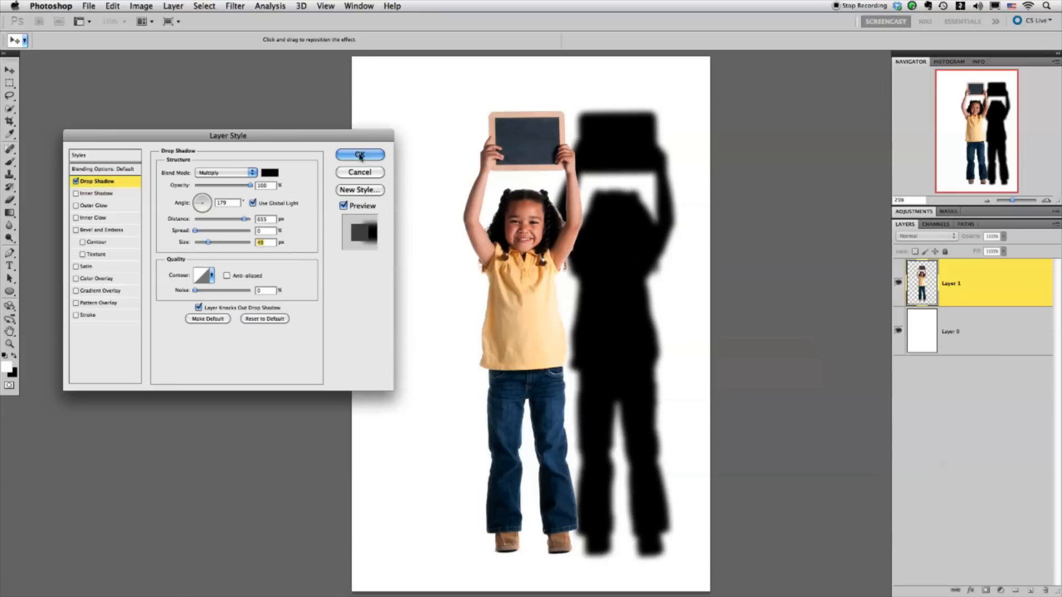
pyautogui.click(360, 154)
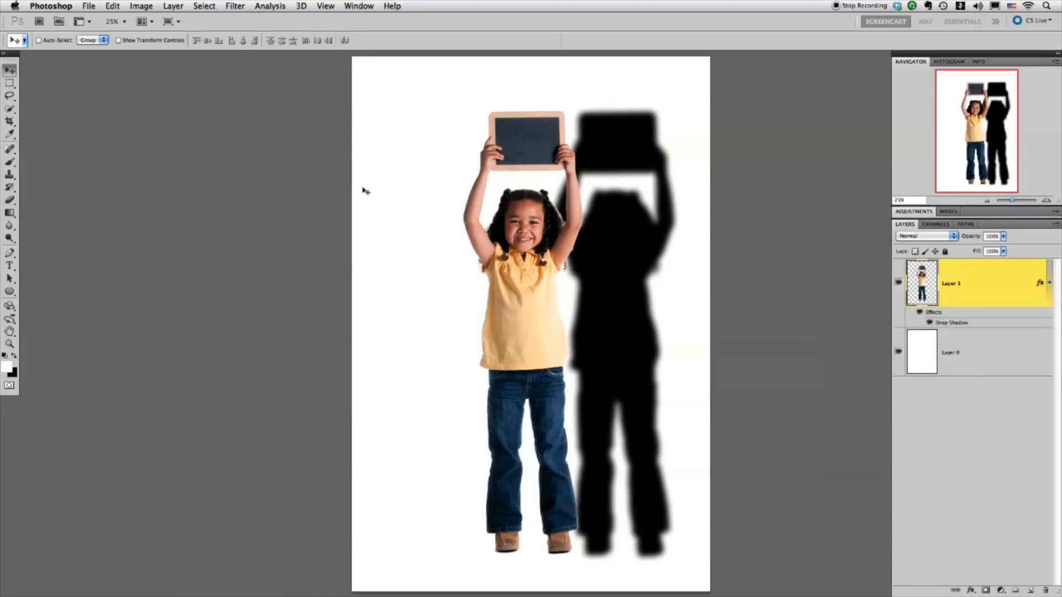
pyautogui.moveTo(234, 64)
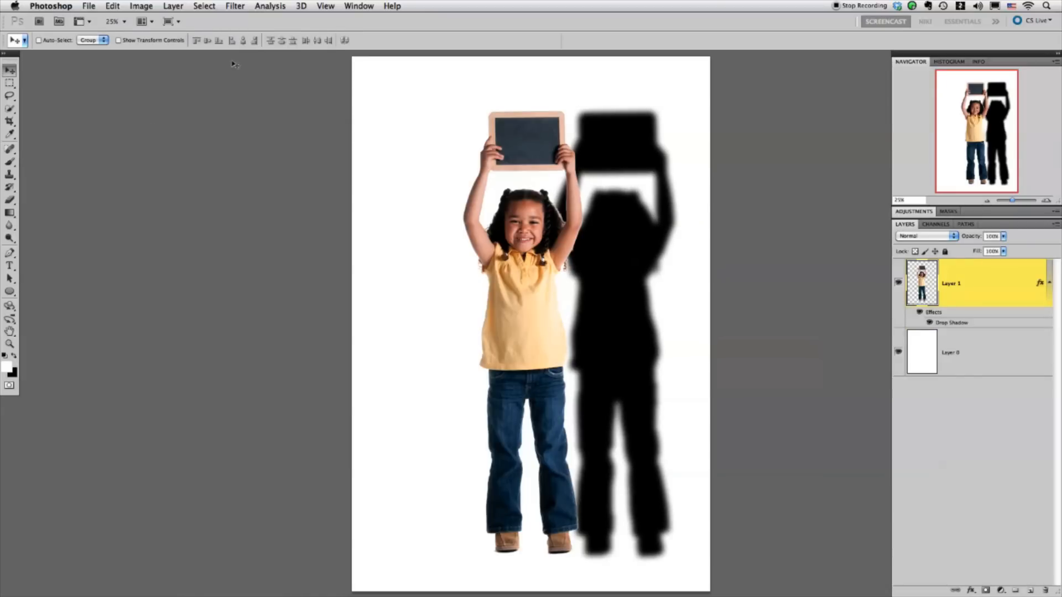
# Split the drop shadow into its own layer via Layer Style > Create Layer and select it
pyautogui.click(173, 5)
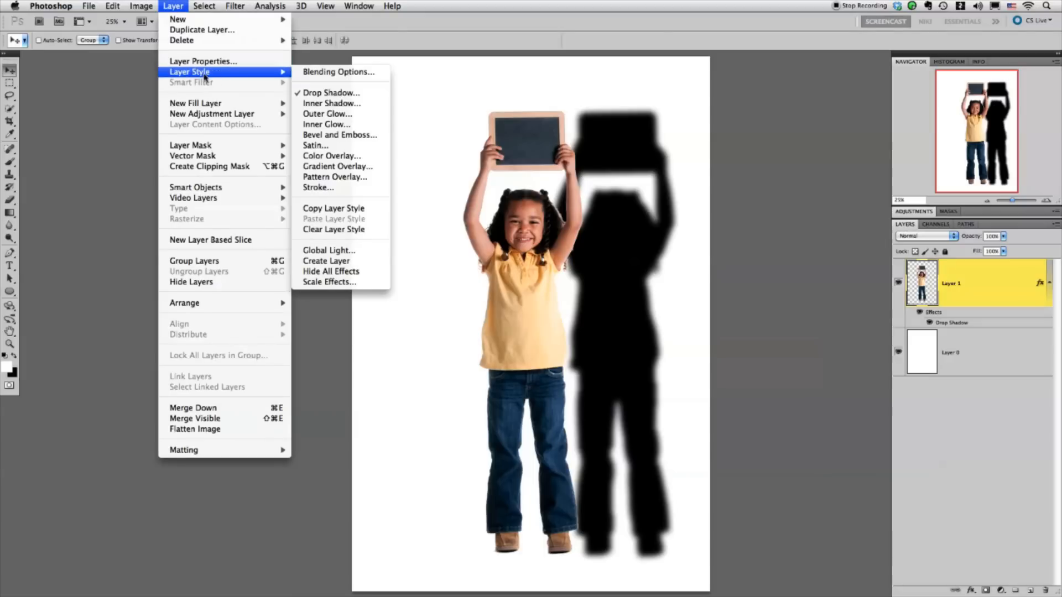
pyautogui.moveTo(325, 261)
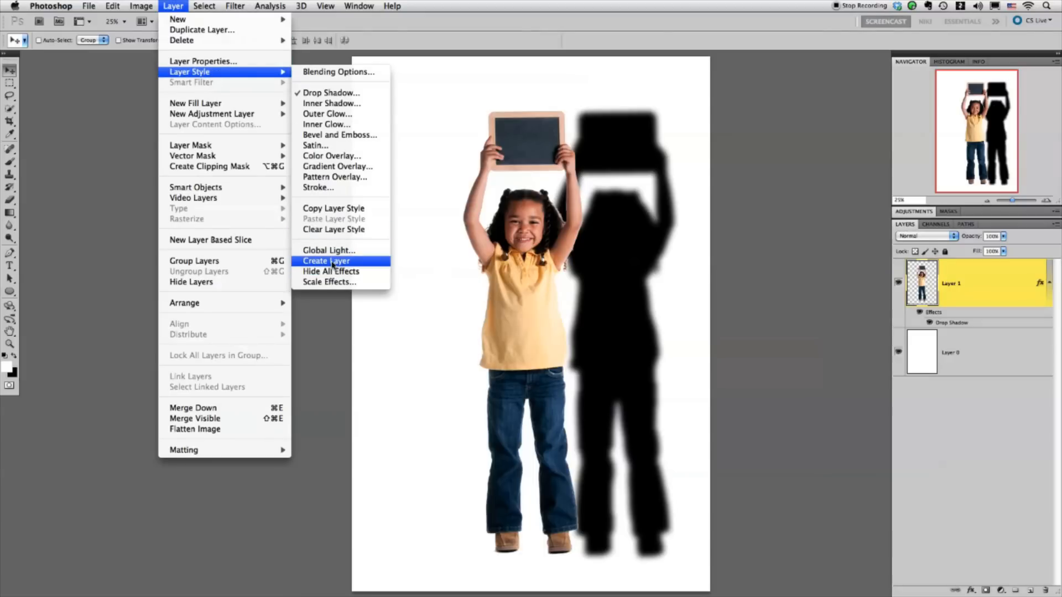
pyautogui.click(325, 261)
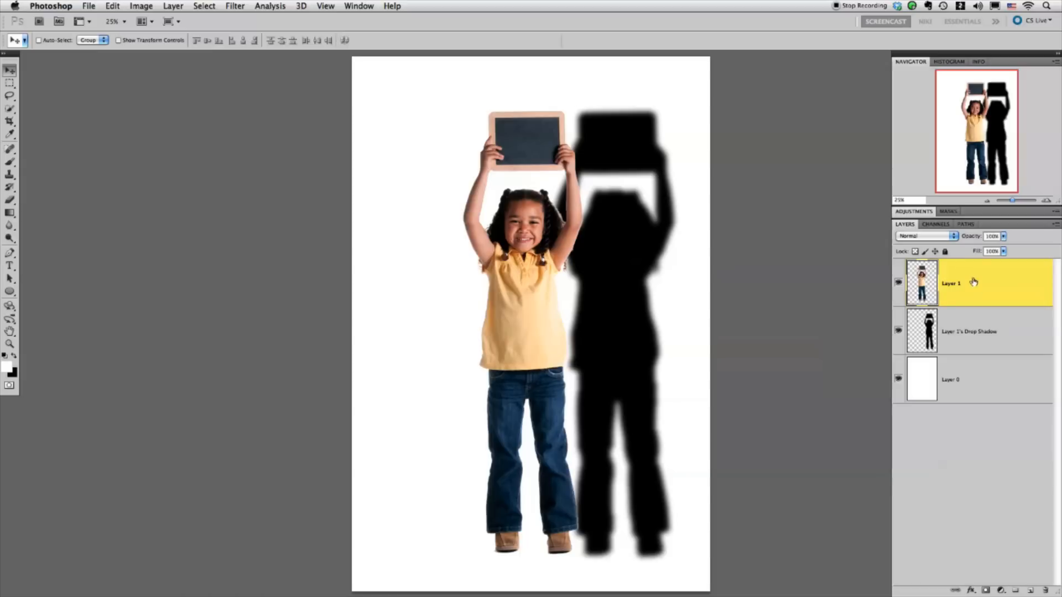
pyautogui.click(898, 282)
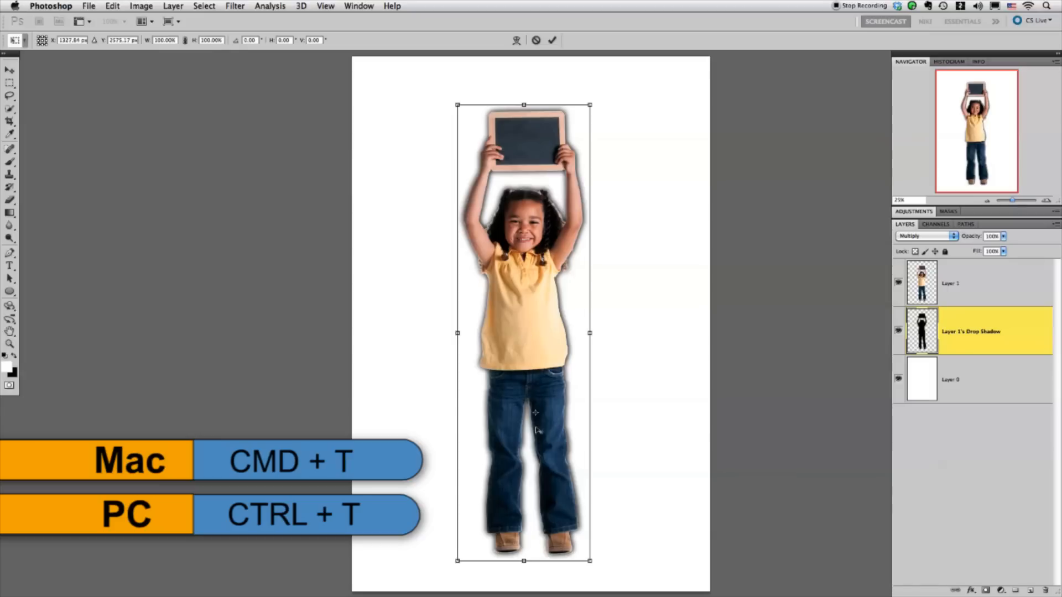
pyautogui.moveTo(539, 552)
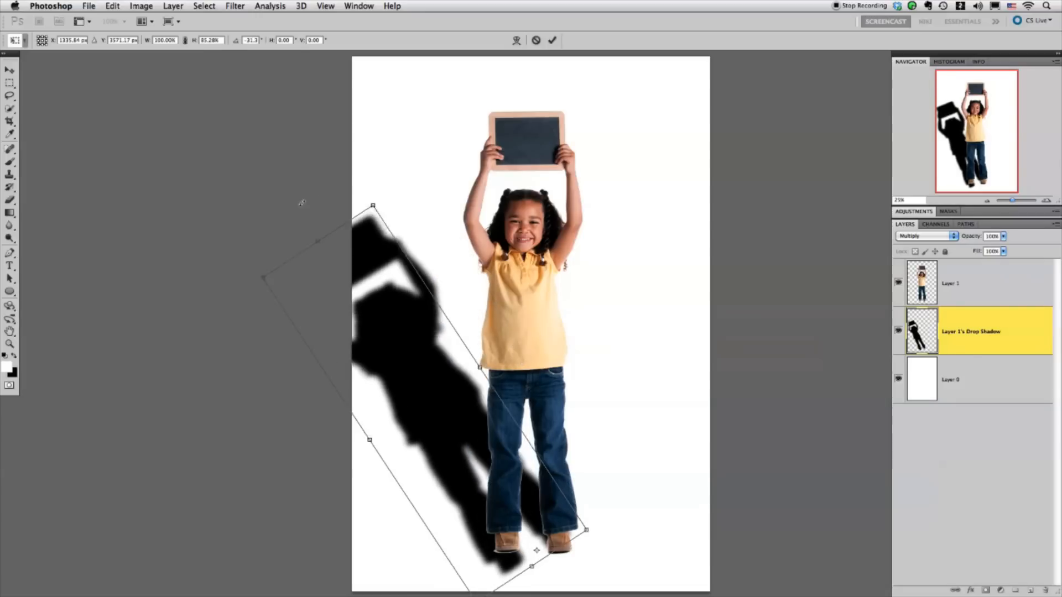
# Rotate, shorten and skew the shadow so it lies flat, stretching left from her feet
pyautogui.moveTo(373, 207); pyautogui.dragTo(366, 210)
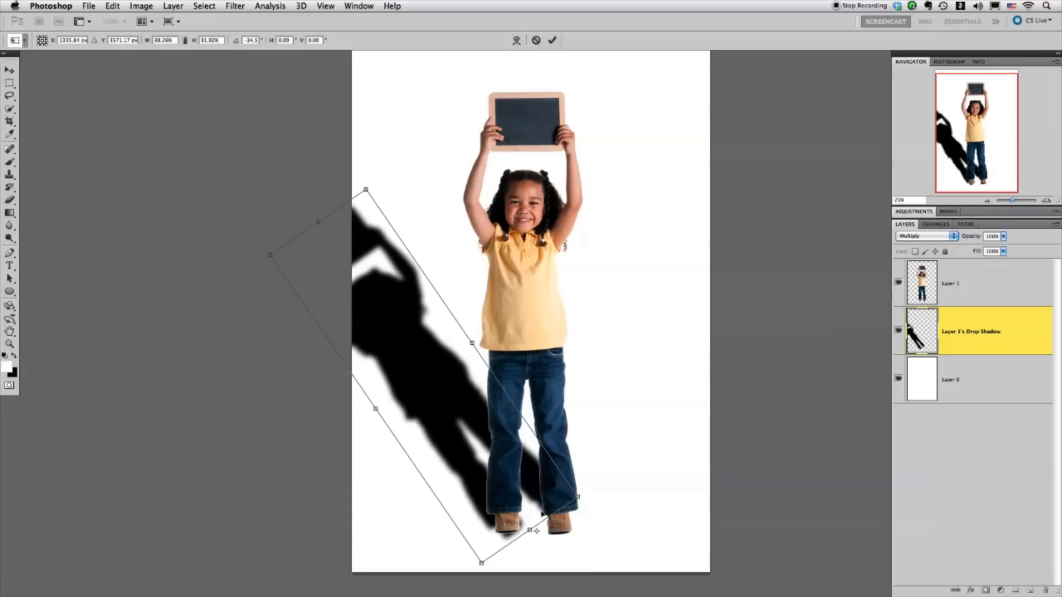
pyautogui.moveTo(364, 189); pyautogui.dragTo(378, 209)
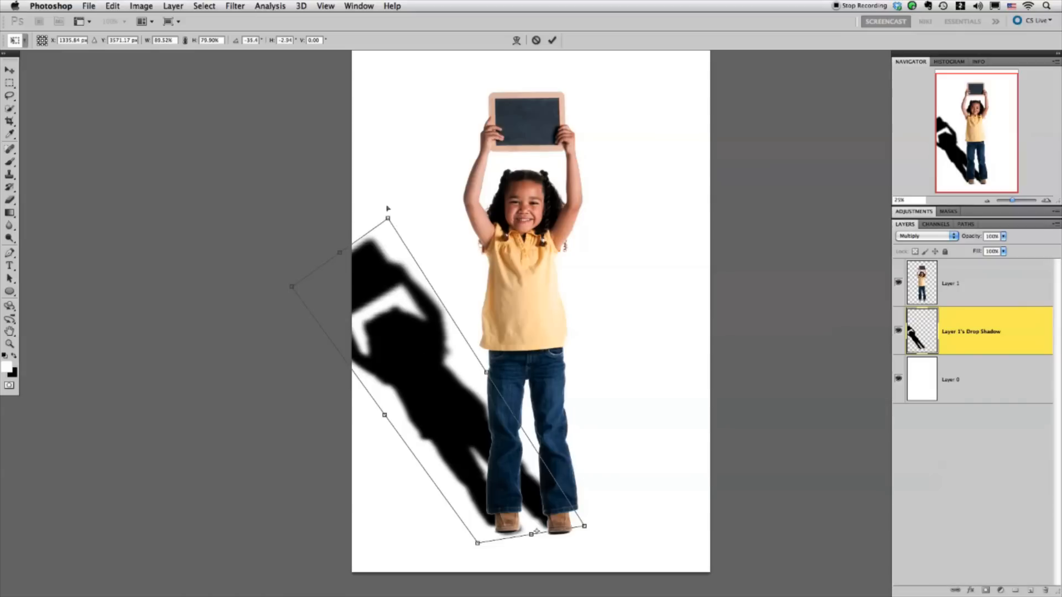
pyautogui.moveTo(387, 218); pyautogui.dragTo(372, 207)
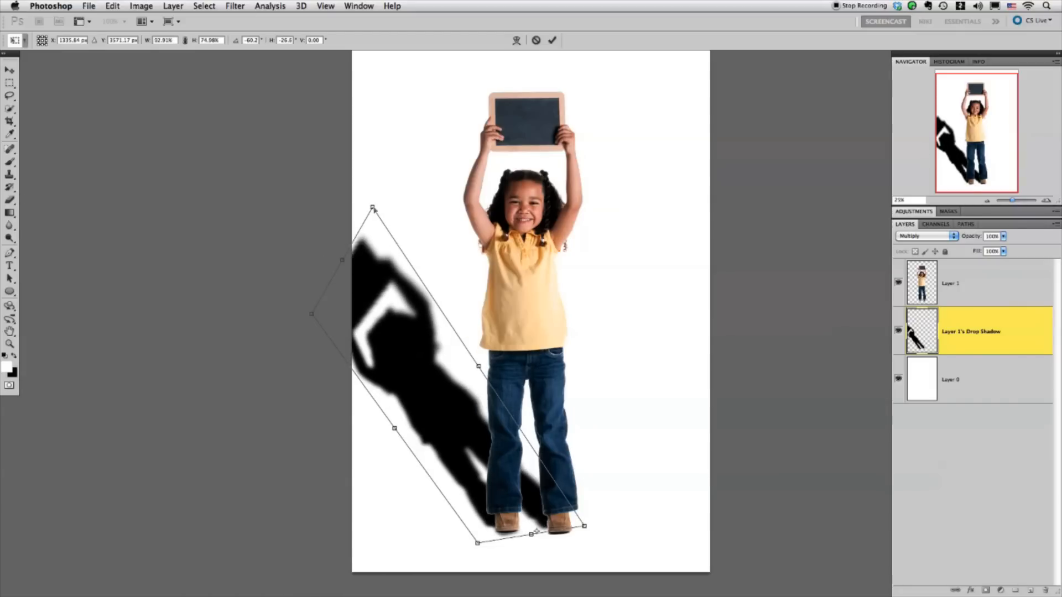
pyautogui.moveTo(373, 209); pyautogui.dragTo(427, 298)
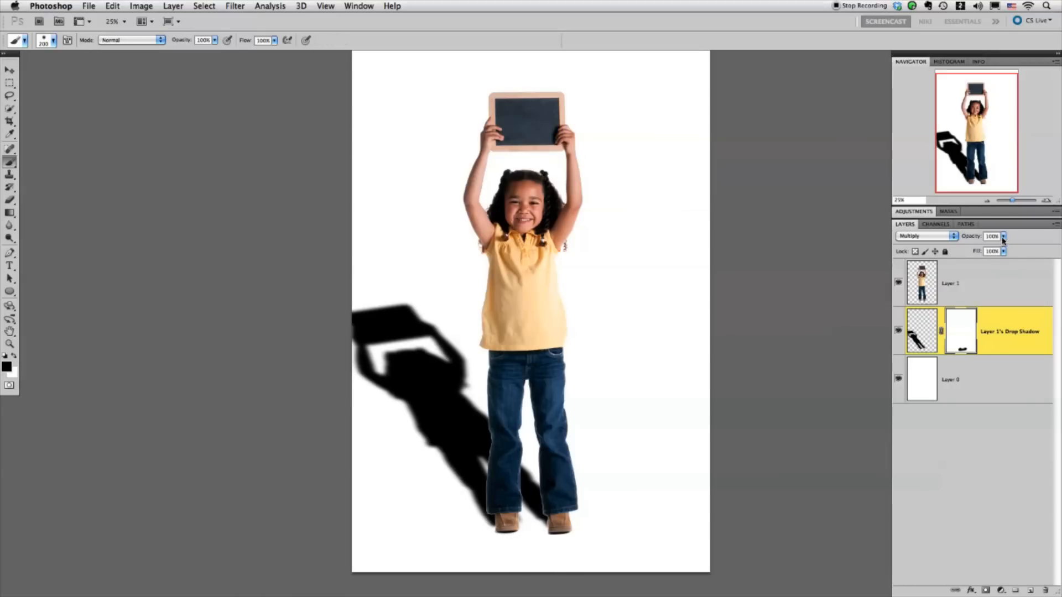
# Lower the shadow layer's opacity to about 41% so it reads as a soft grey
pyautogui.moveTo(1002, 236); pyautogui.dragTo(979, 251)
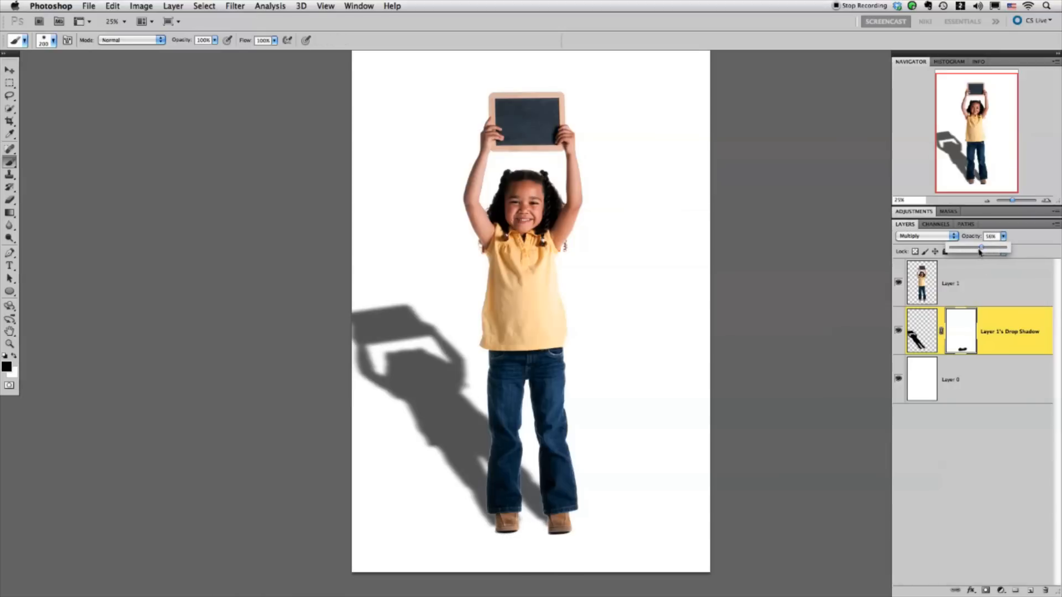
pyautogui.moveTo(979, 247); pyautogui.dragTo(972, 246)
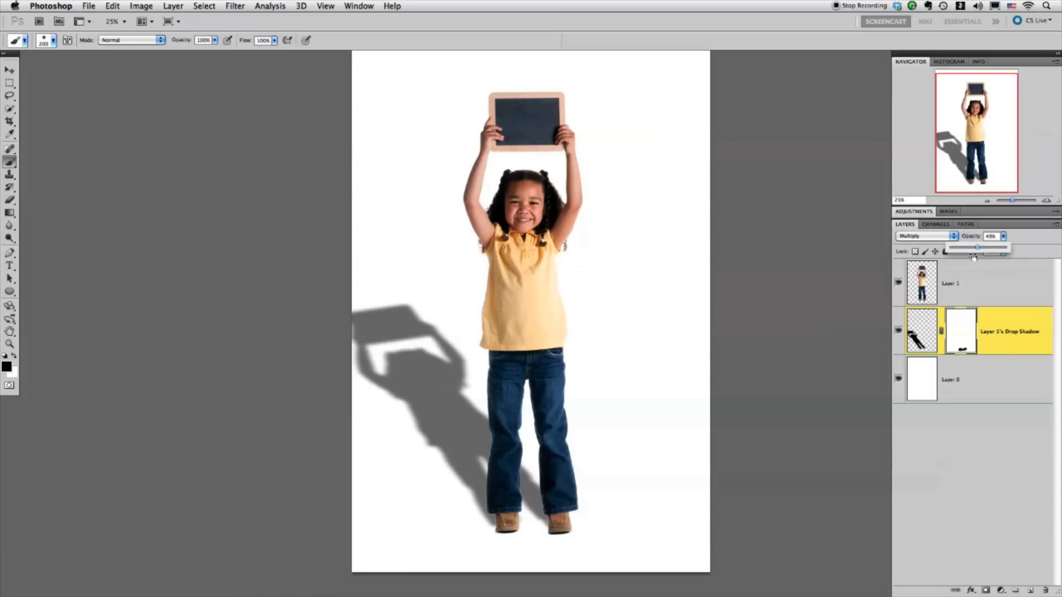